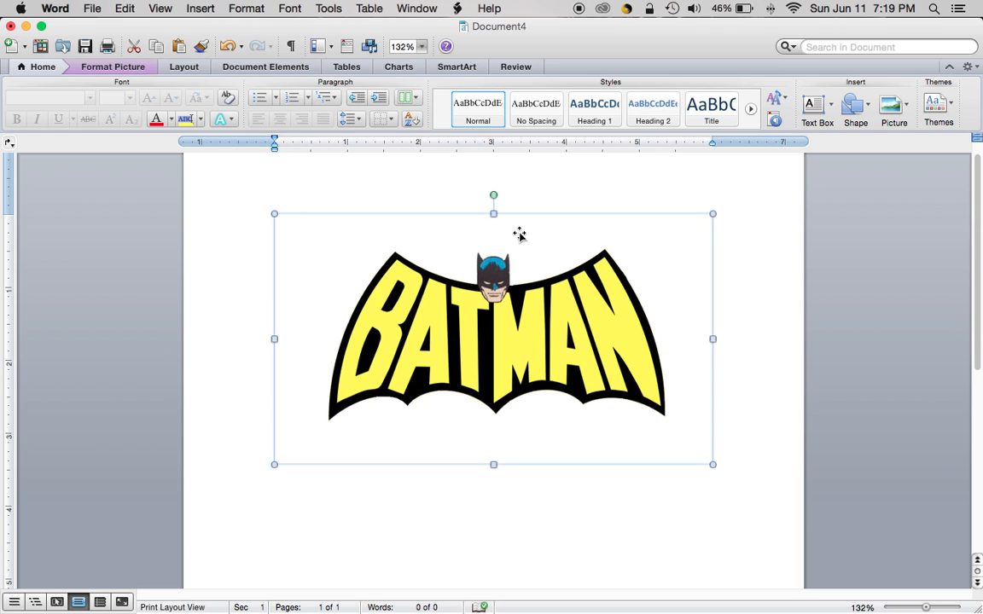
{"action": "mouse_move", "coordinate": [524, 287]}
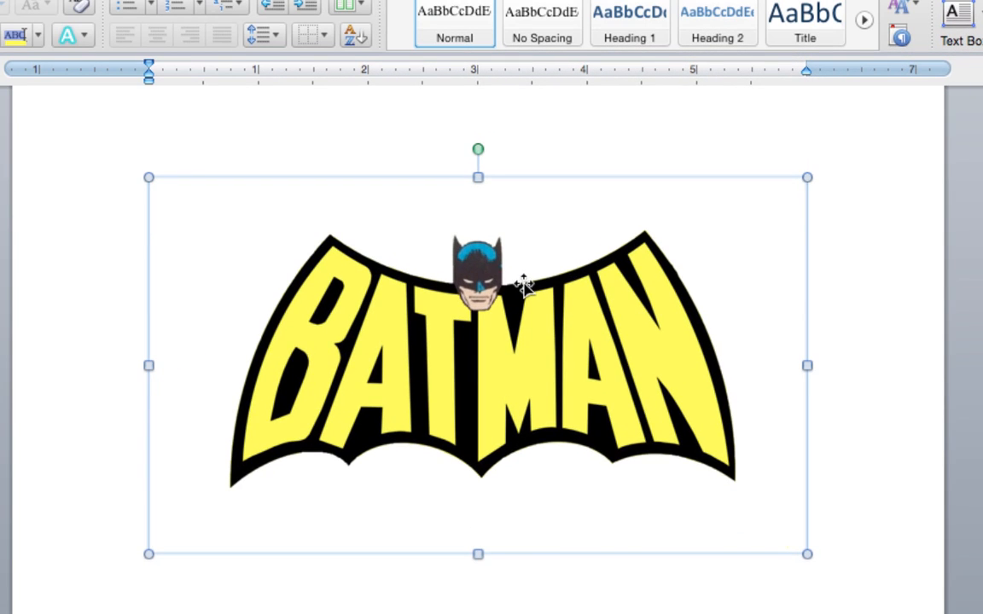
Step: Bring up the Format Picture settings for the Batman logo image
{"action": "right_click", "coordinate": [522, 287]}
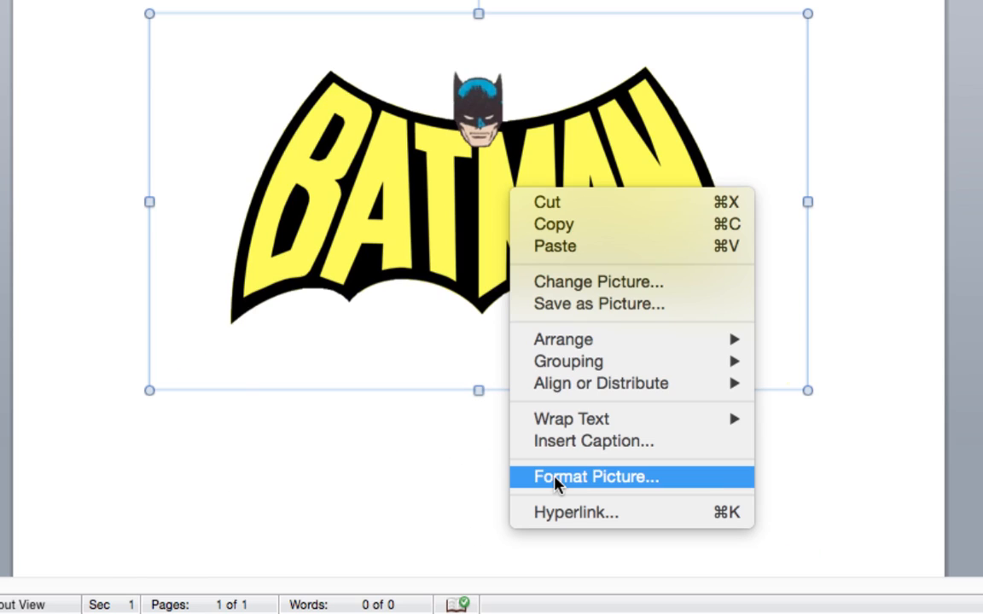
{"action": "left_click", "coordinate": [594, 478]}
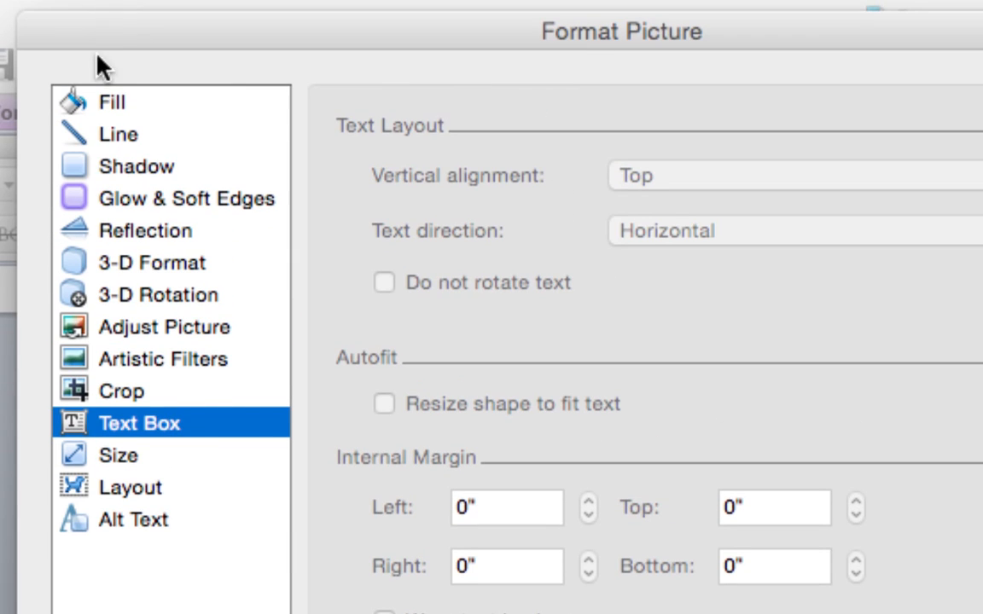
{"action": "mouse_move", "coordinate": [165, 218]}
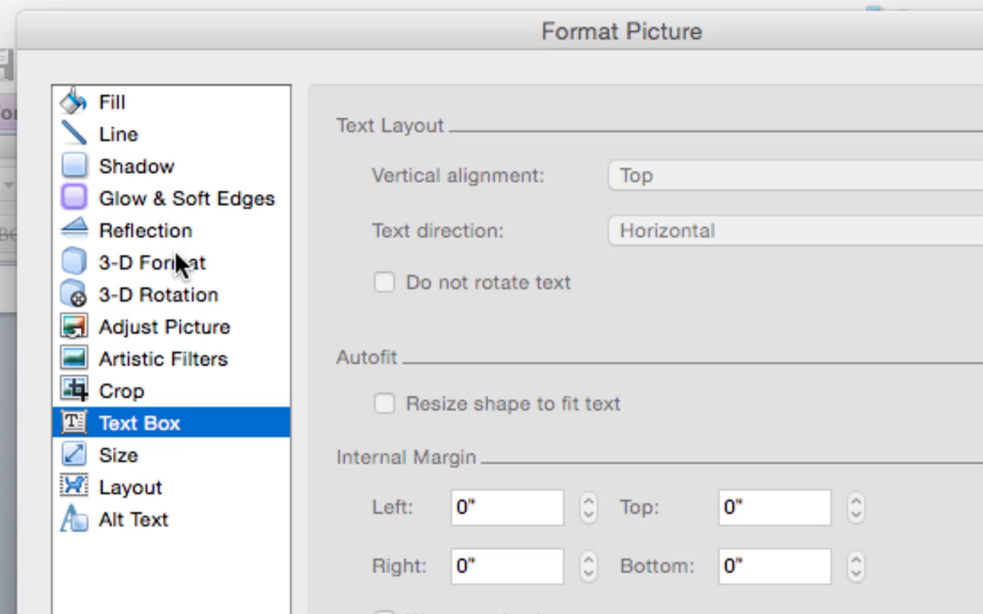
{"action": "mouse_move", "coordinate": [147, 313]}
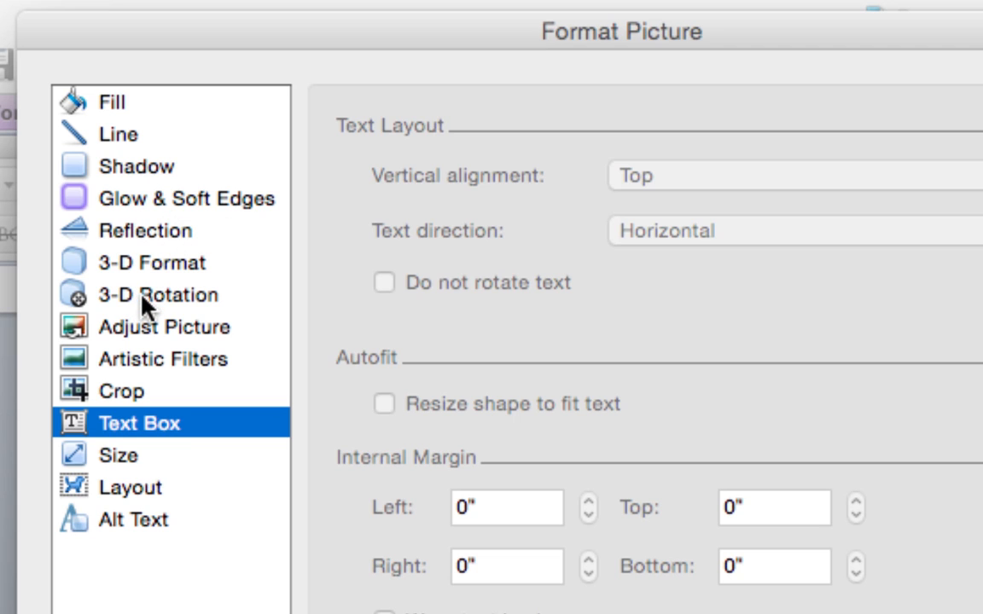
Step: Show the 3-D Rotation options for the Batman image, currently at no rotation
{"action": "left_click", "coordinate": [141, 293]}
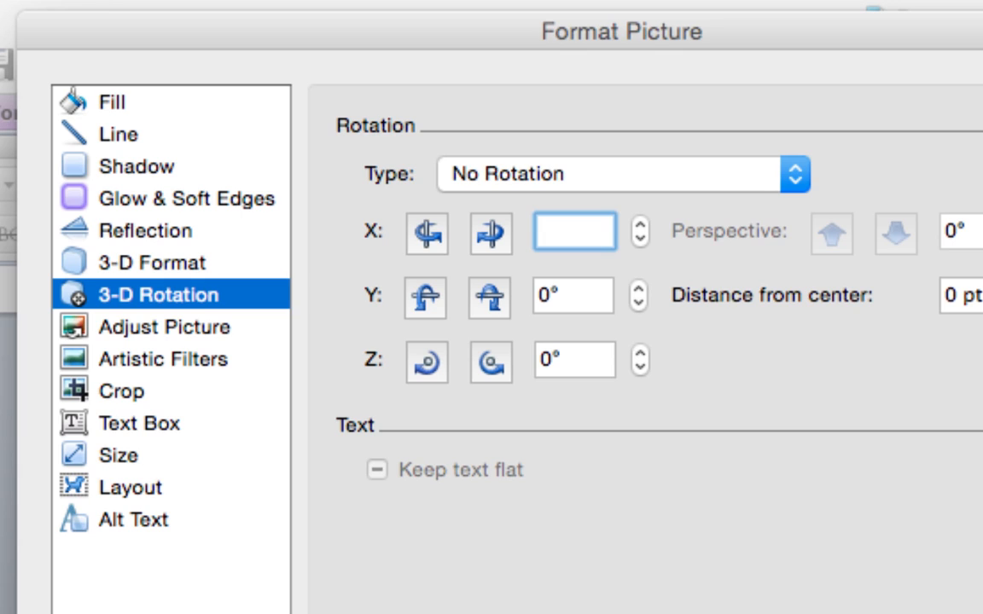
Step: Enter an X rotation angle of 180° for the Batman image
{"action": "left_click", "coordinate": [573, 232]}
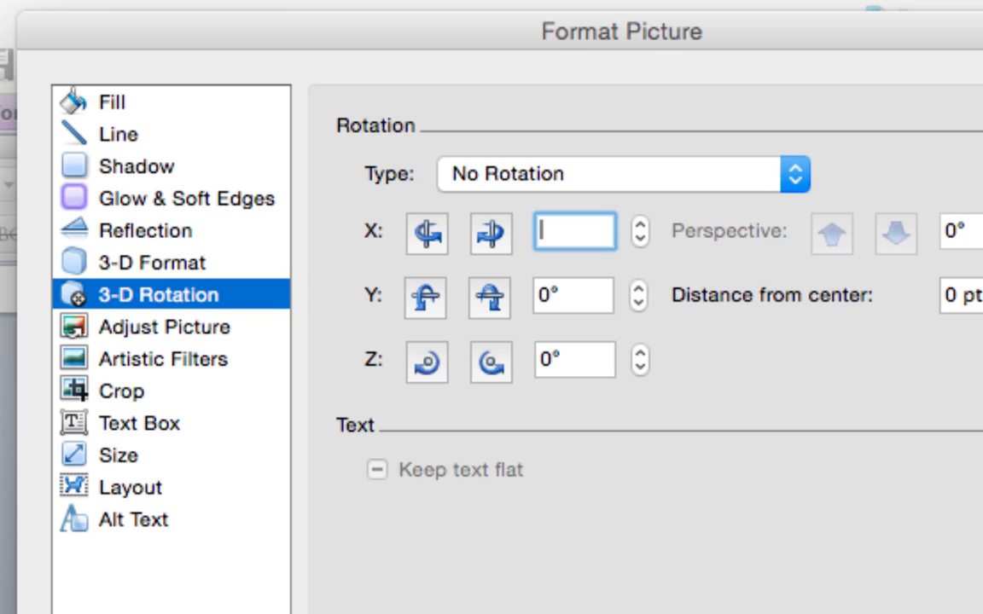
{"action": "type", "text": "18"}
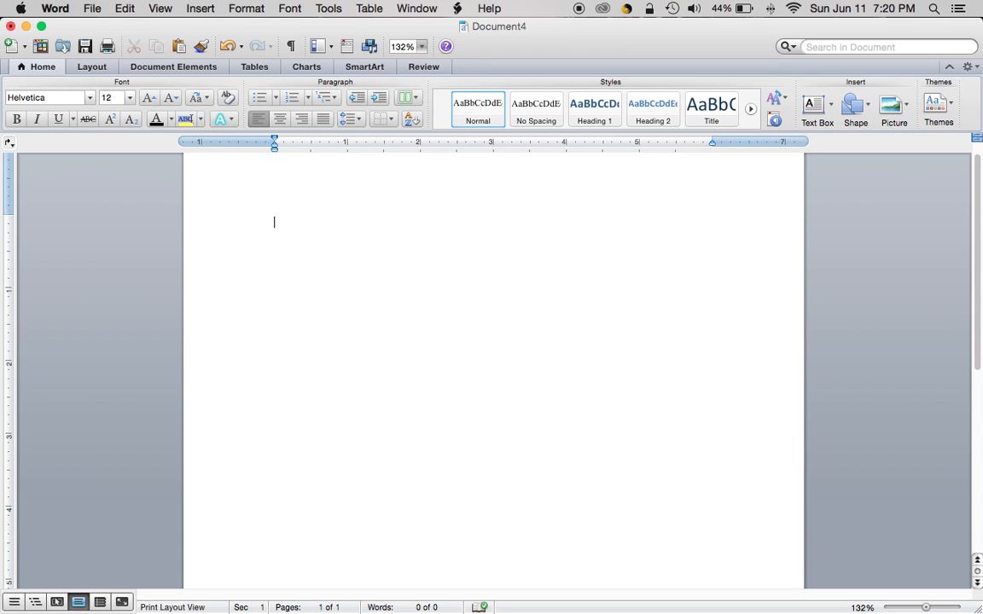
{"action": "type", "text": "Sflkjfdsal;kjasdf;lkajsdflkjasdf"}
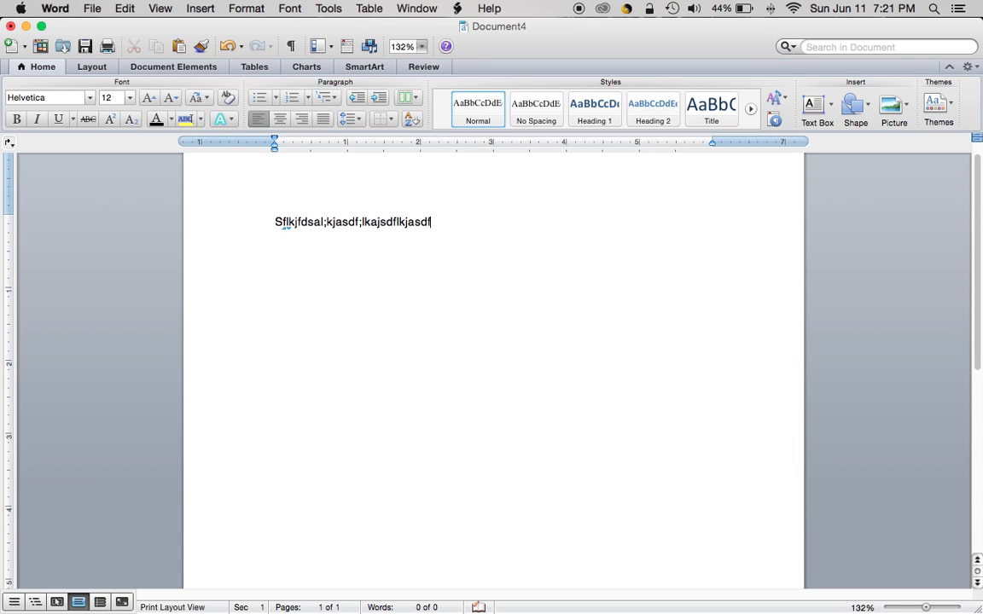
{"action": "key", "text": "backspace"}
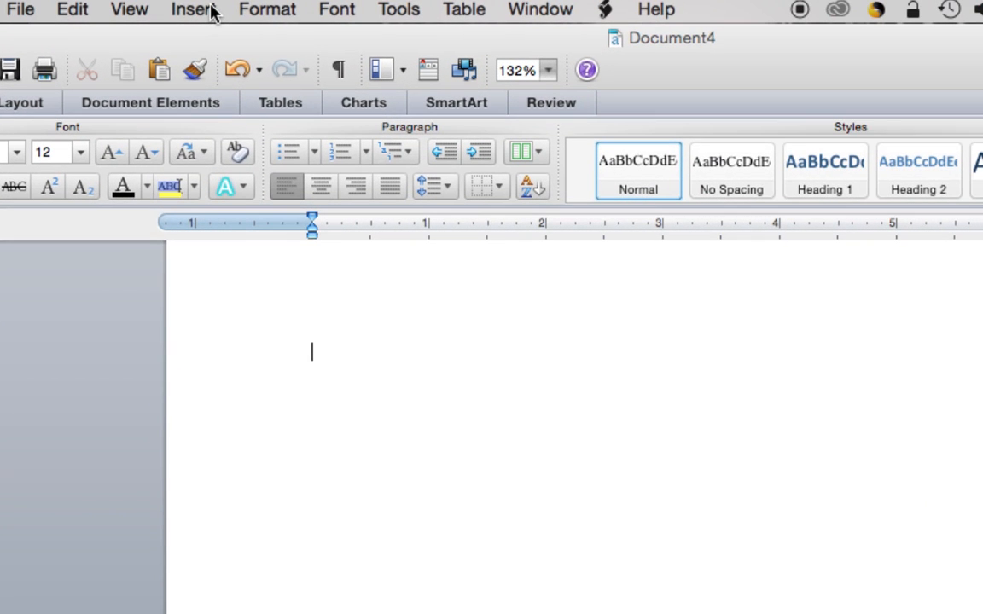
Step: Insert a text box on the page reading 'I like Penguins' and select its text
{"action": "left_click", "coordinate": [194, 10]}
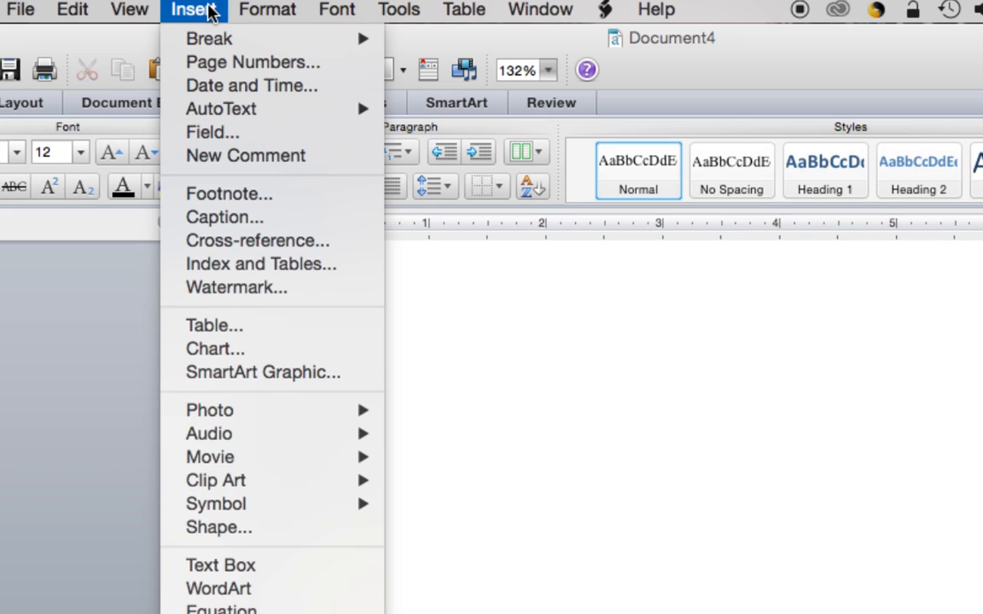
{"action": "mouse_move", "coordinate": [220, 565]}
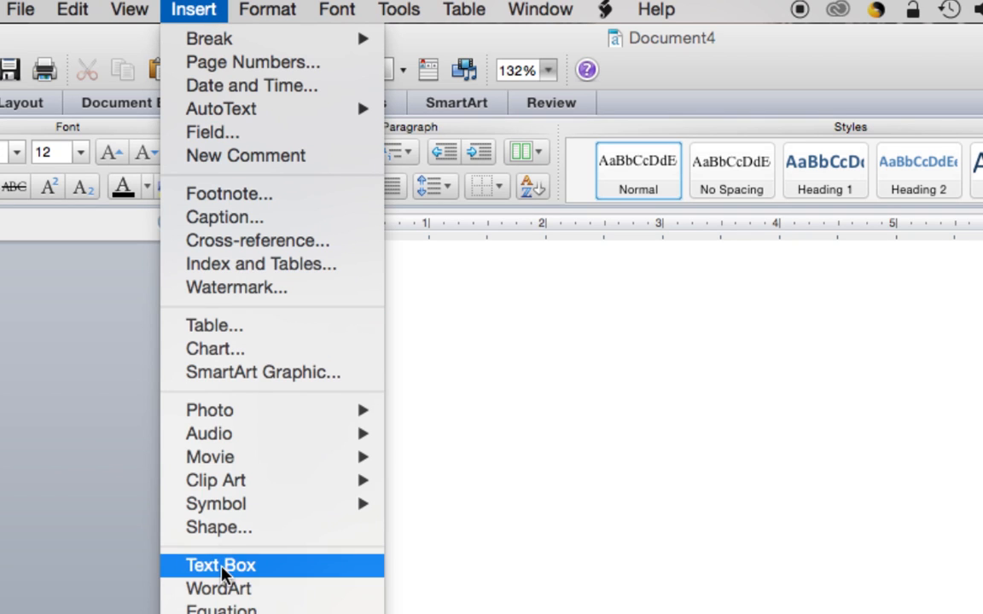
{"action": "left_click", "coordinate": [220, 564]}
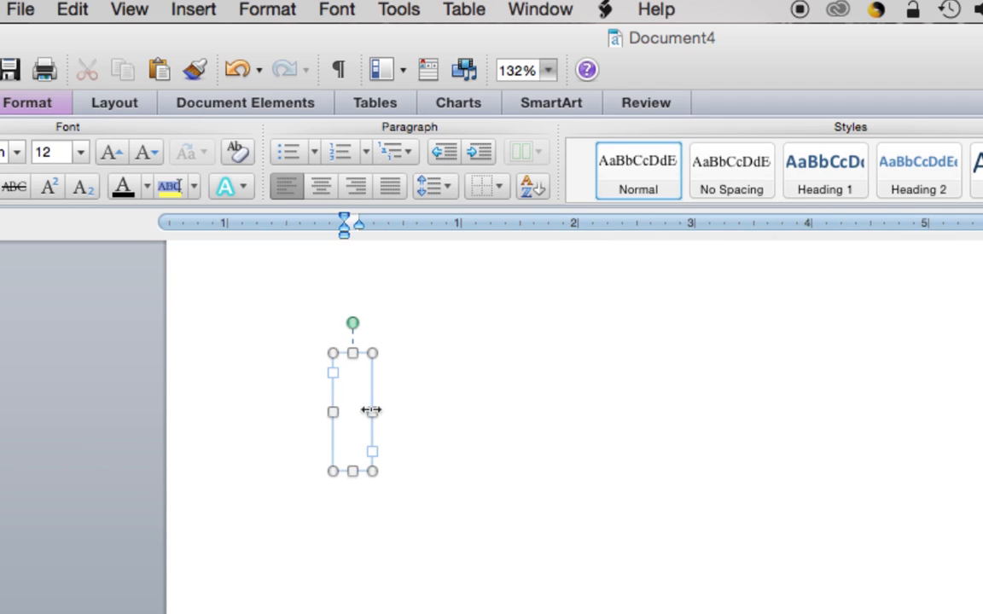
{"action": "left_click_drag", "start_coordinate": [372, 411], "coordinate": [509, 411]}
{"action": "type", "text": "I like Pen"}
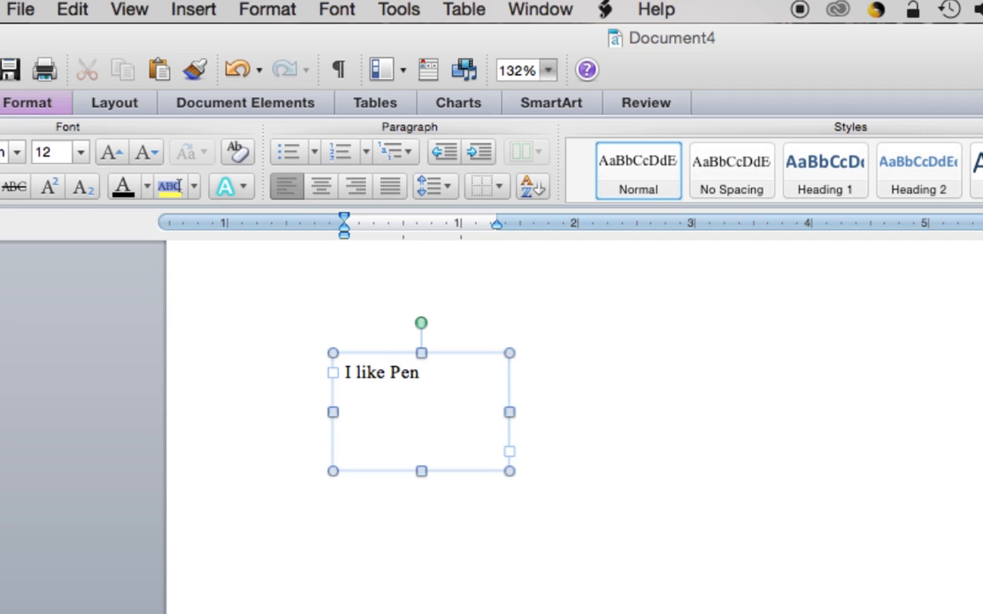
{"action": "type", "text": "g"}
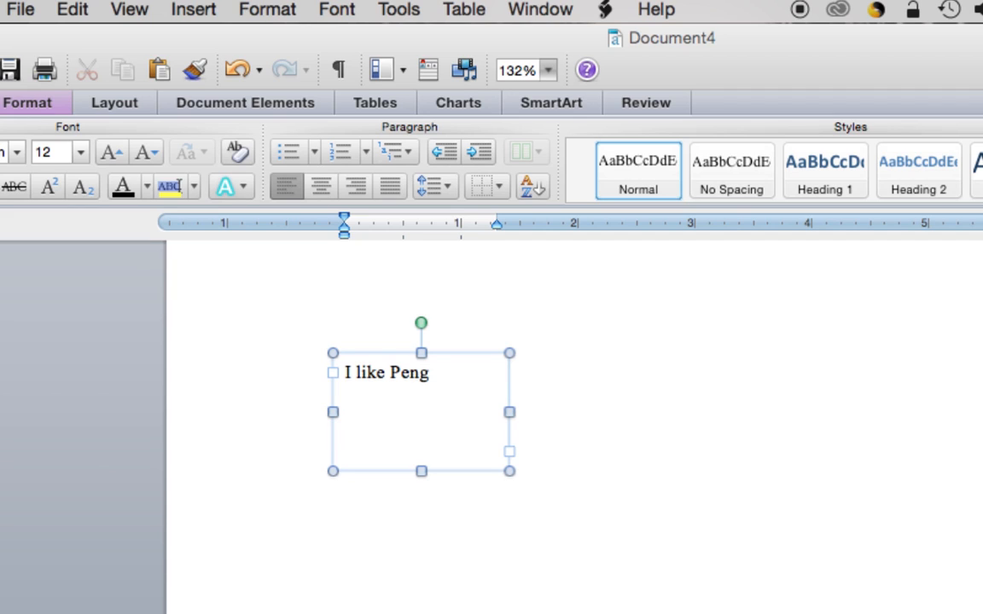
{"action": "type", "text": "uins"}
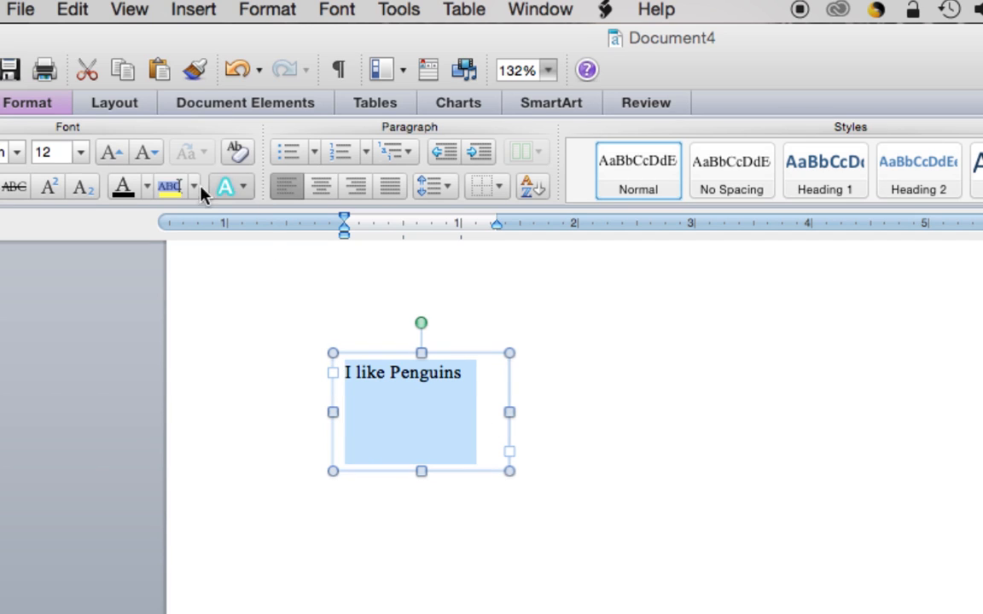
{"action": "left_click", "coordinate": [78, 152]}
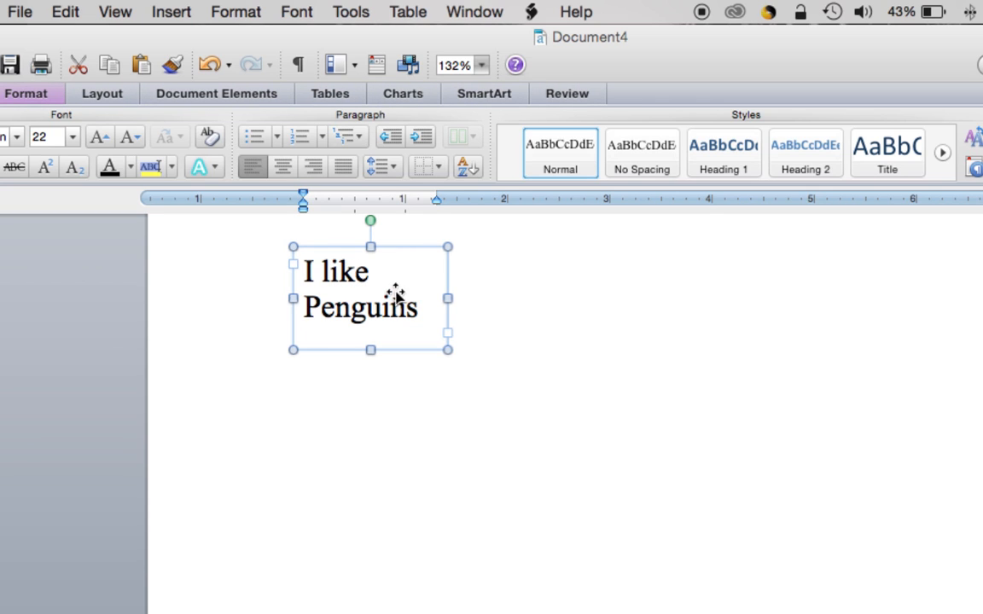
Step: Select the 'I like Penguins' text box as a whole object
{"action": "left_click", "coordinate": [413, 307]}
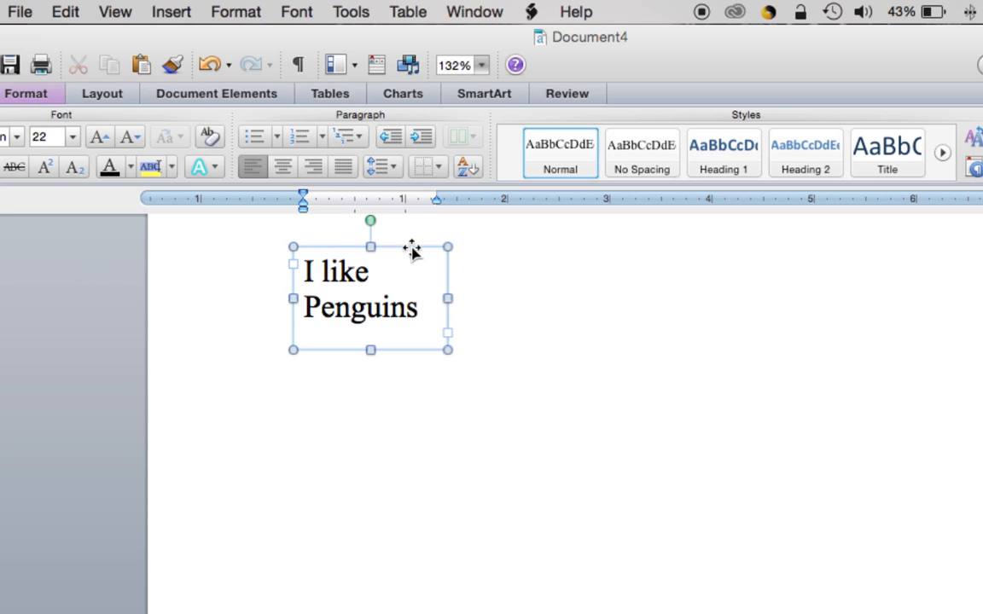
{"action": "left_click", "coordinate": [416, 307]}
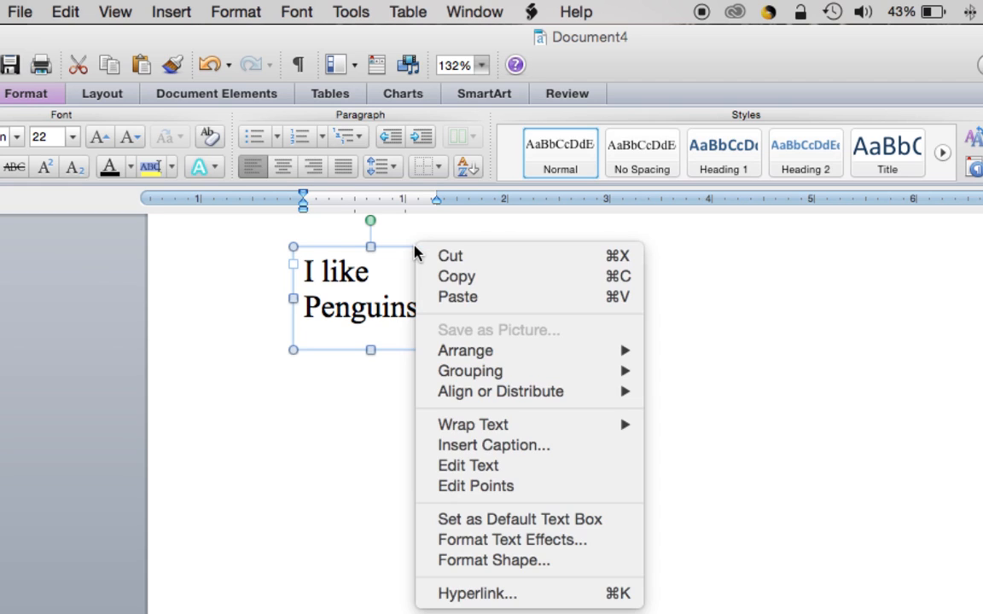
Step: Bring up the Format Shape 3-D rotation settings for the text box
{"action": "scroll", "scroll_direction": "down", "scroll_amount": 3}
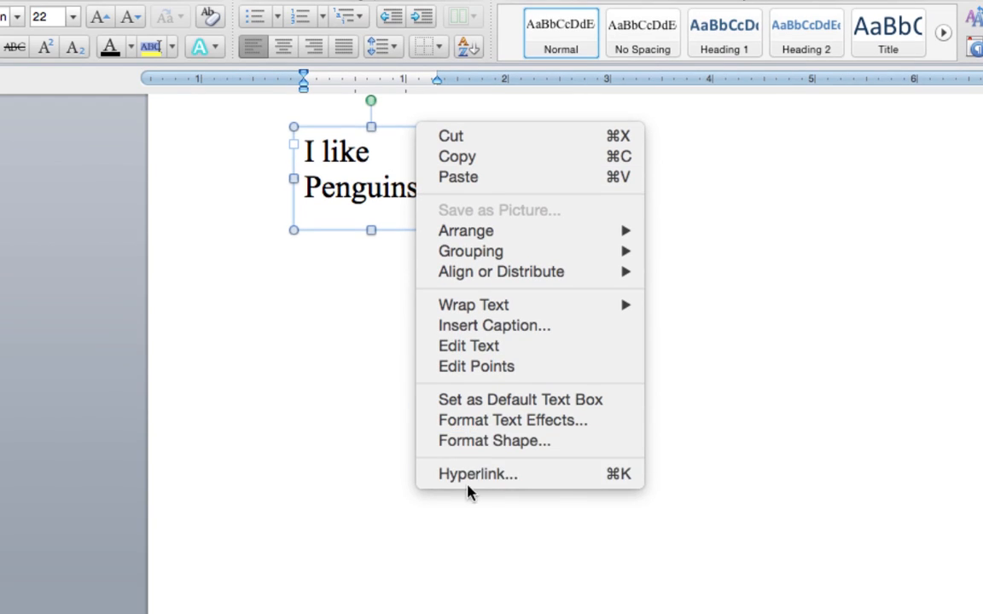
{"action": "mouse_move", "coordinate": [493, 440]}
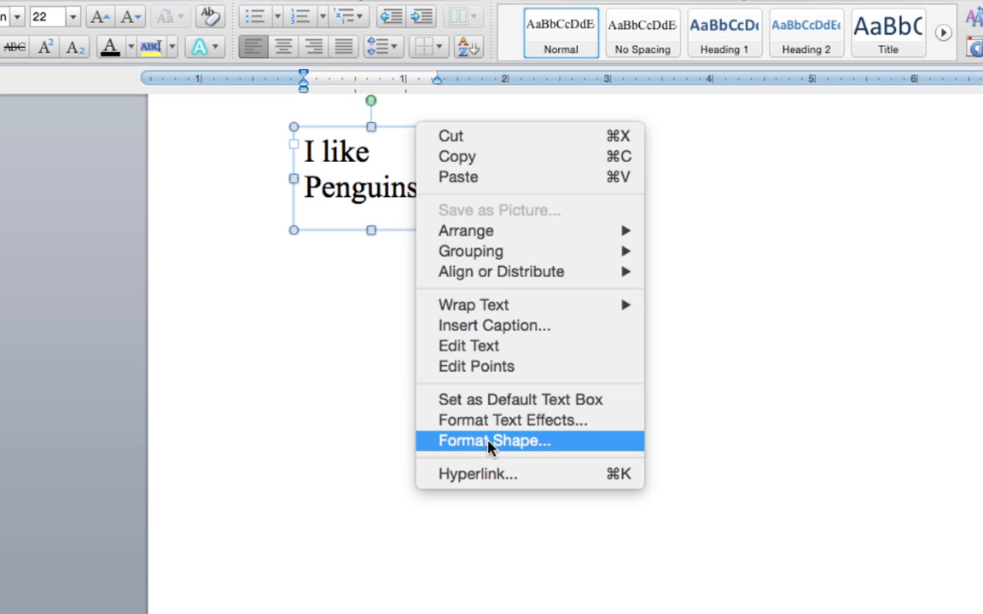
{"action": "left_click", "coordinate": [494, 440]}
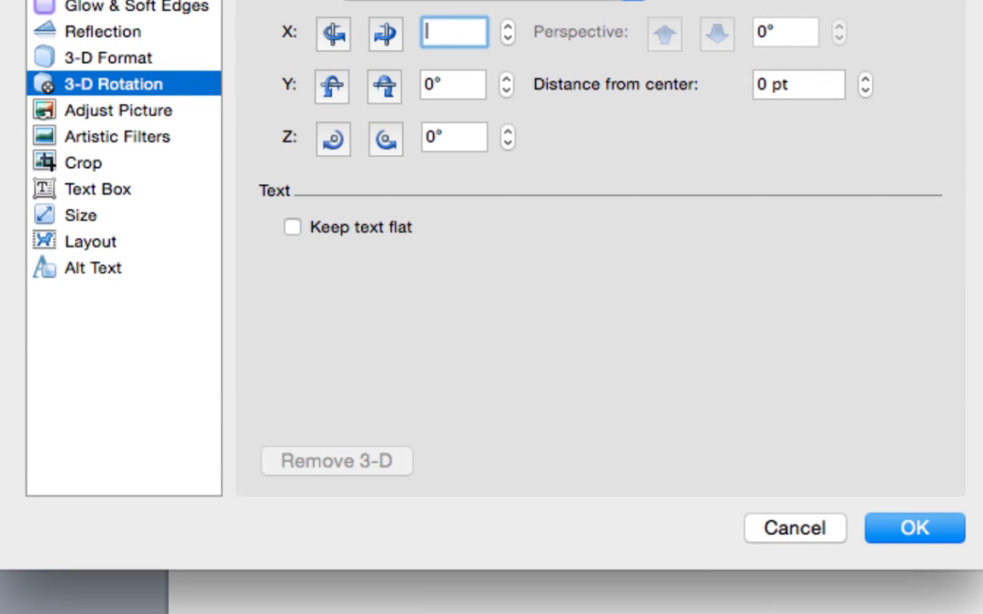
Step: Mirror the text box with a 180° X rotation and confirm with OK
{"action": "type", "text": "18"}
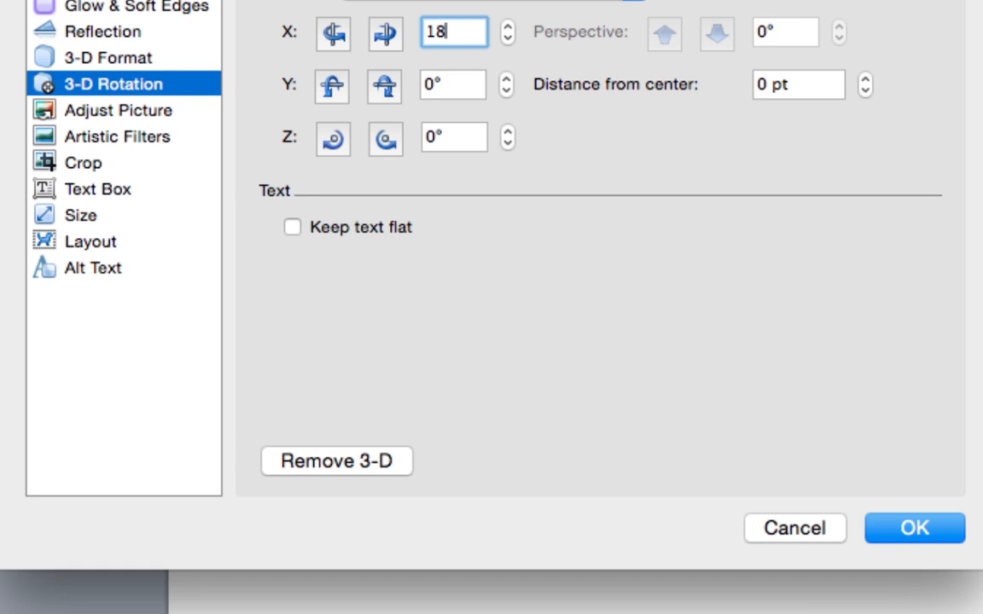
{"action": "left_click", "coordinate": [914, 527]}
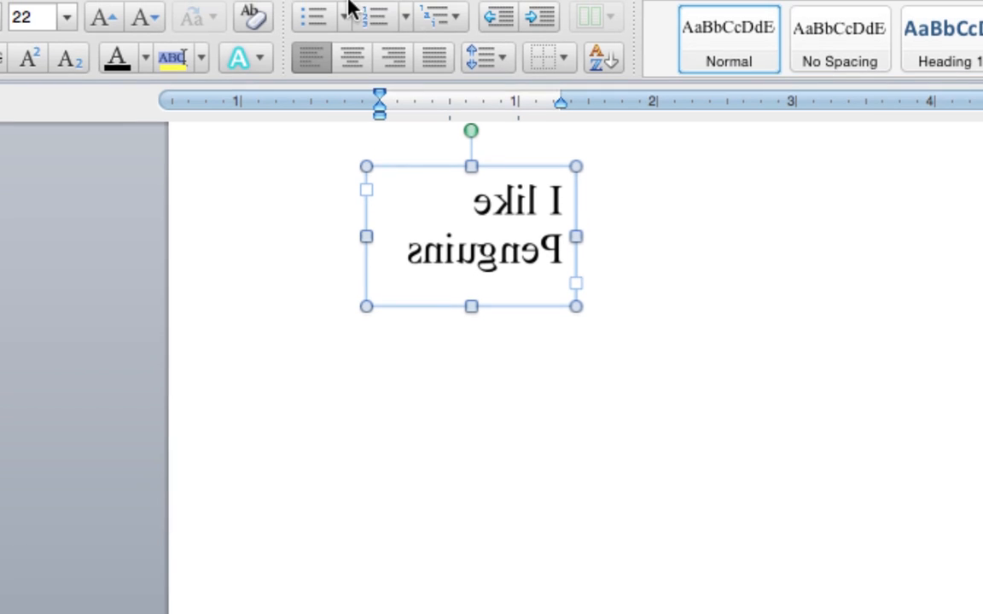
{"action": "mouse_move", "coordinate": [447, 264]}
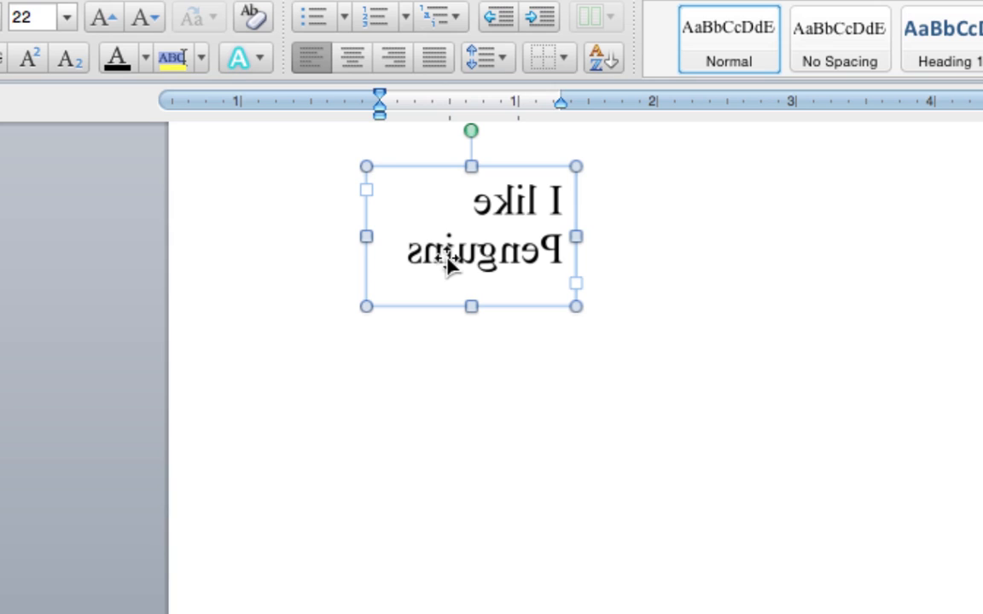